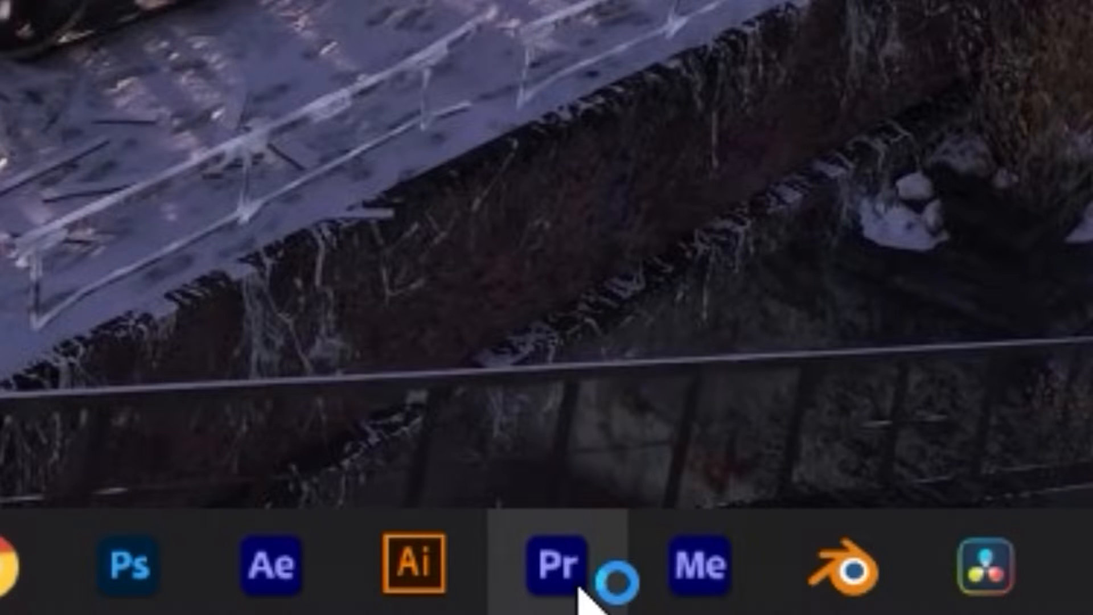
- Launch Premiere Pro and name the new project 'YTshorts demo'
left_click(554, 570)
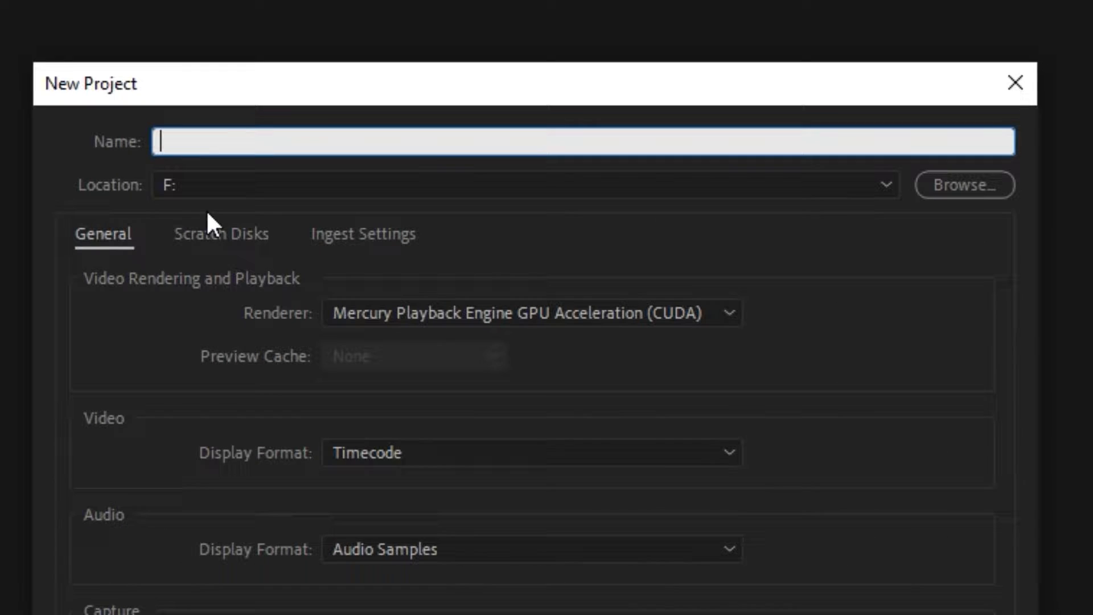
type("YTshorts demo")
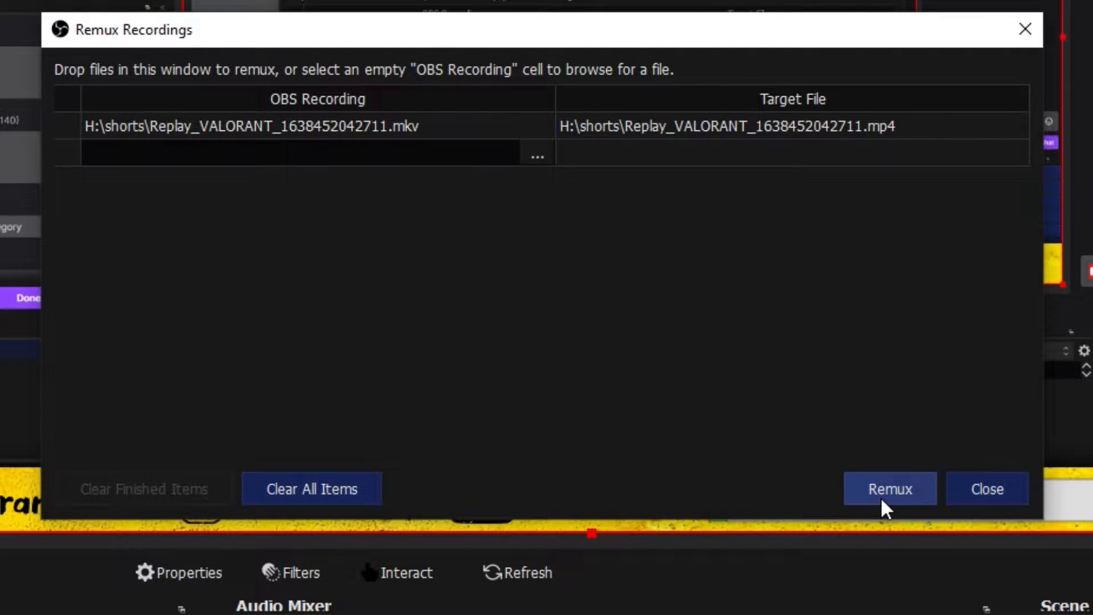
- Remux the Replay_VALORANT MKV recording into an MP4 file
left_click(890, 488)
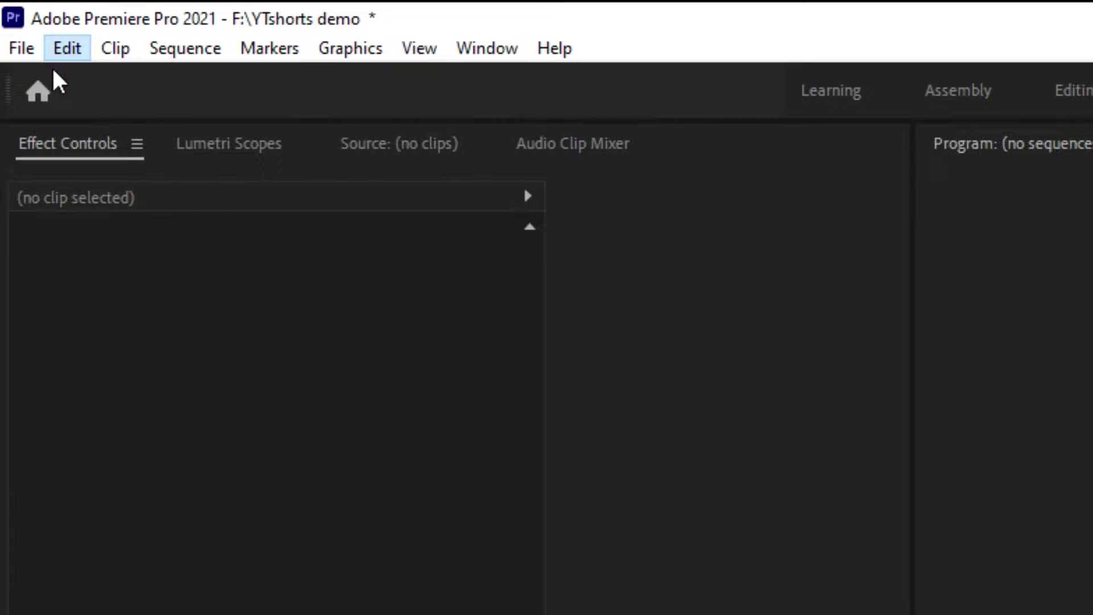
- Create a new sequence from the Digital SLR 1080p DSLR presets
left_click(19, 48)
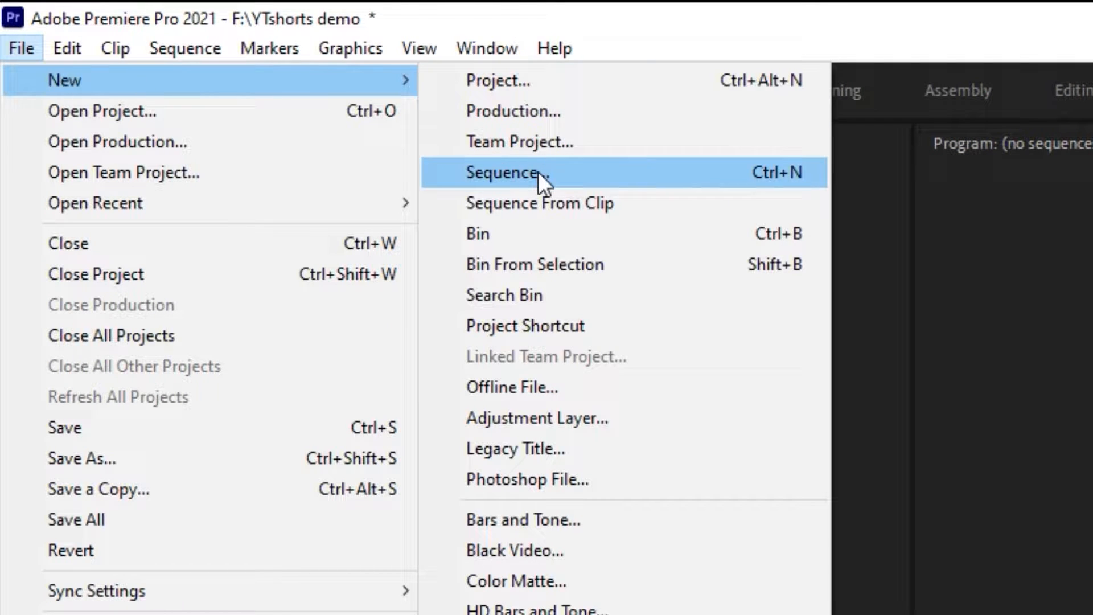
left_click(501, 173)
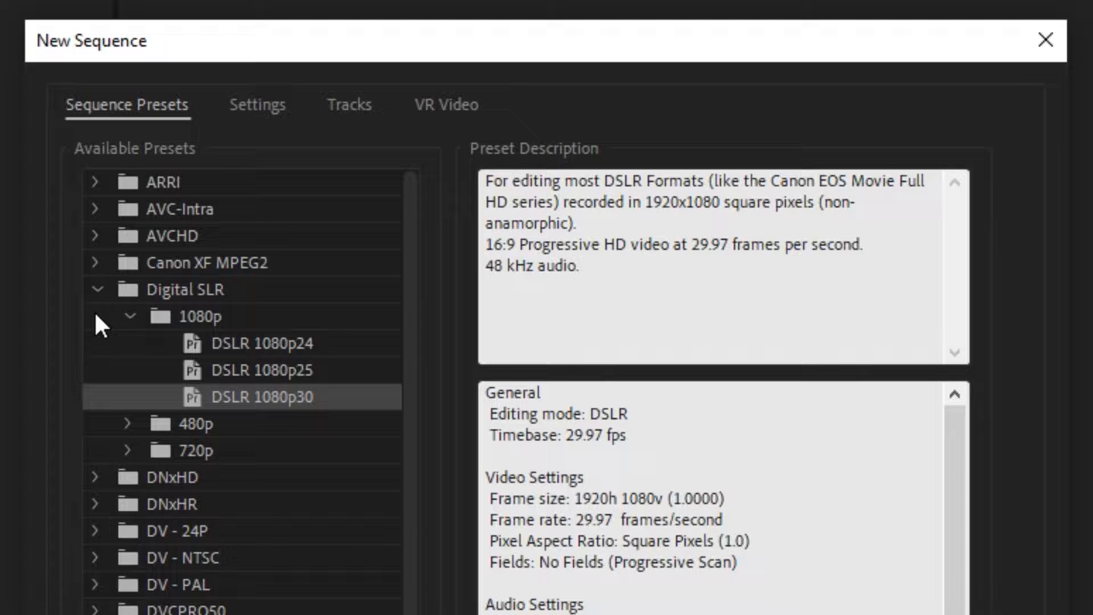
left_click(95, 289)
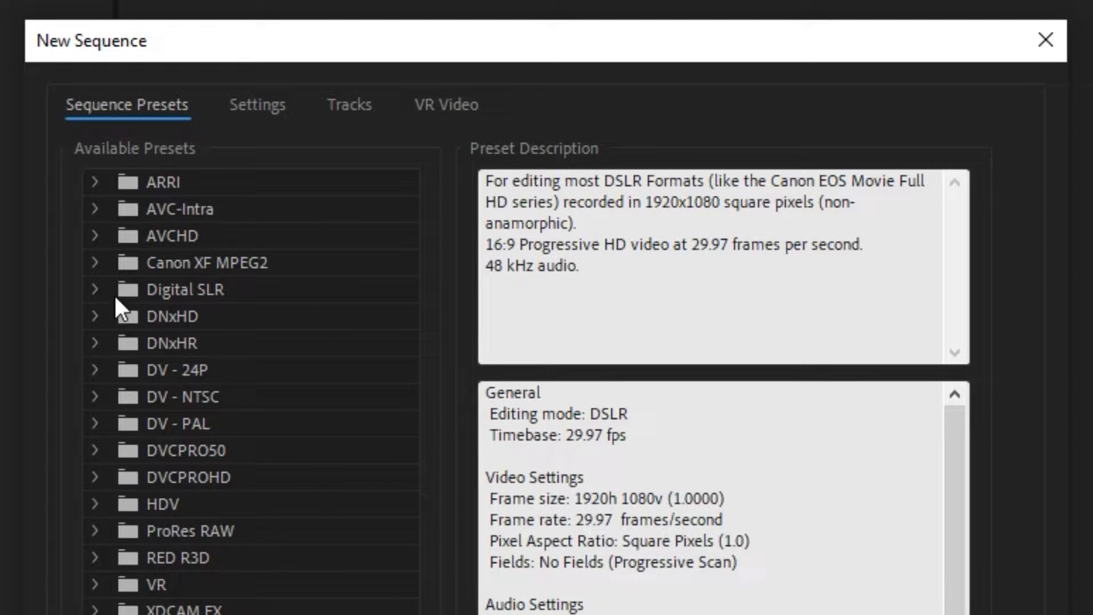
left_click(94, 289)
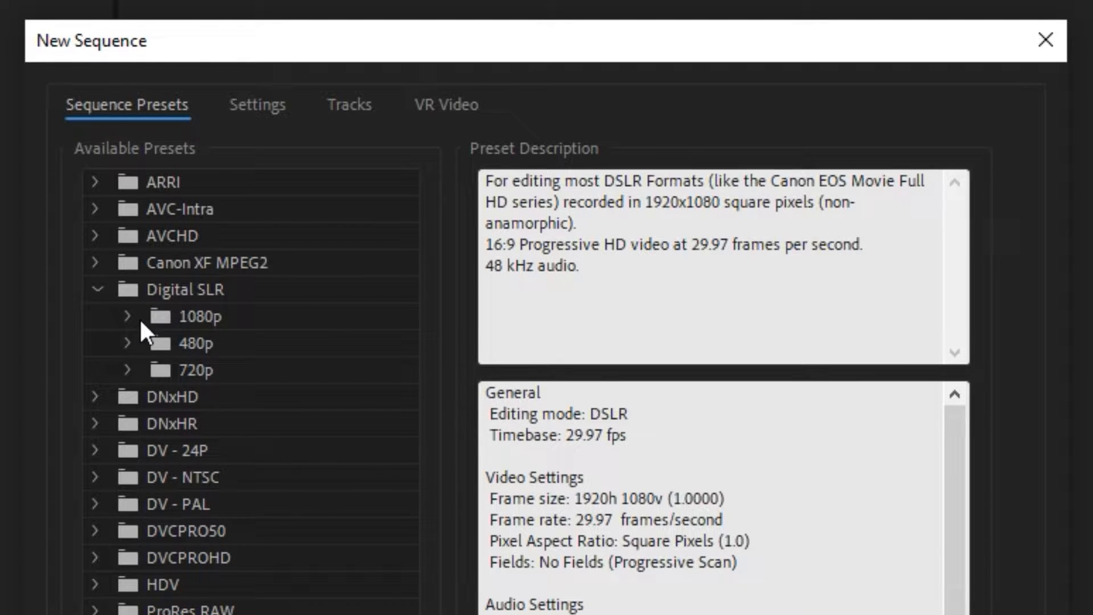
left_click(126, 316)
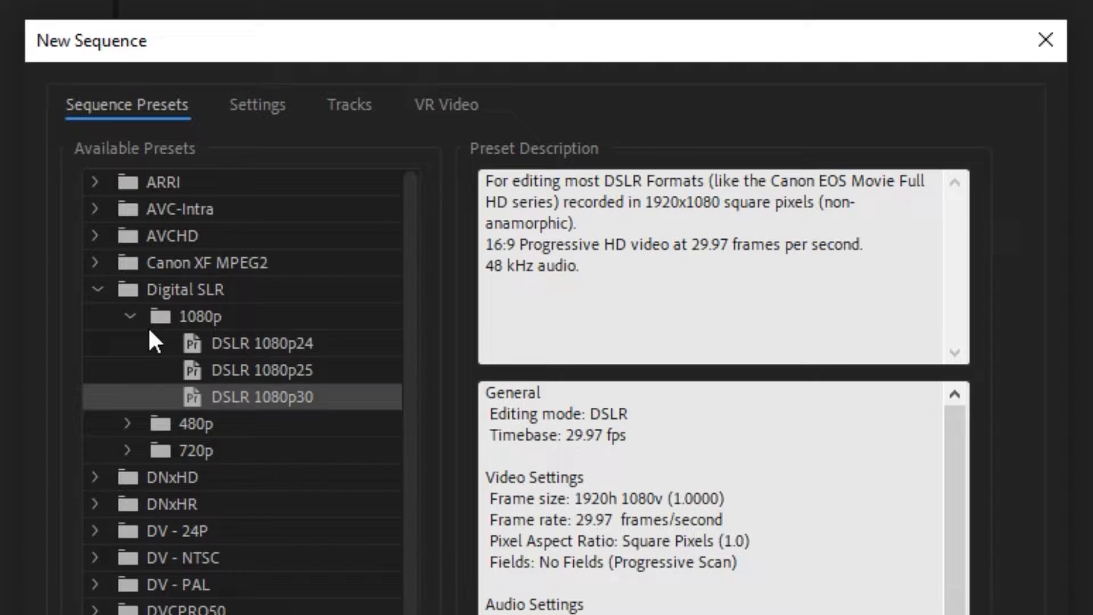
mouse_move(291, 408)
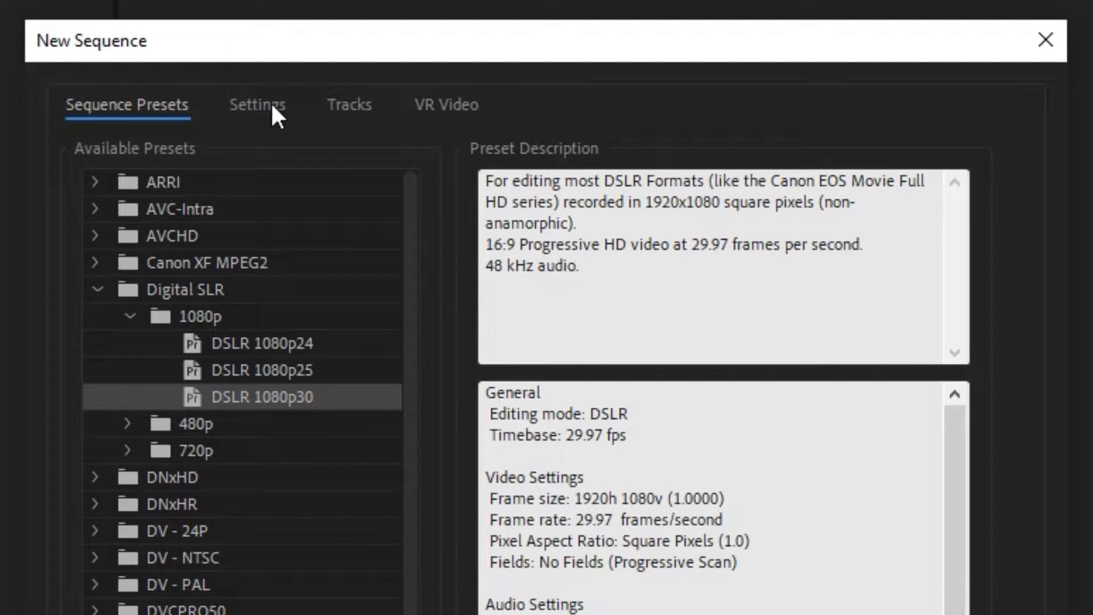
- Set the sequence frame size to 1080 by 1920 and confirm the settings
left_click(258, 105)
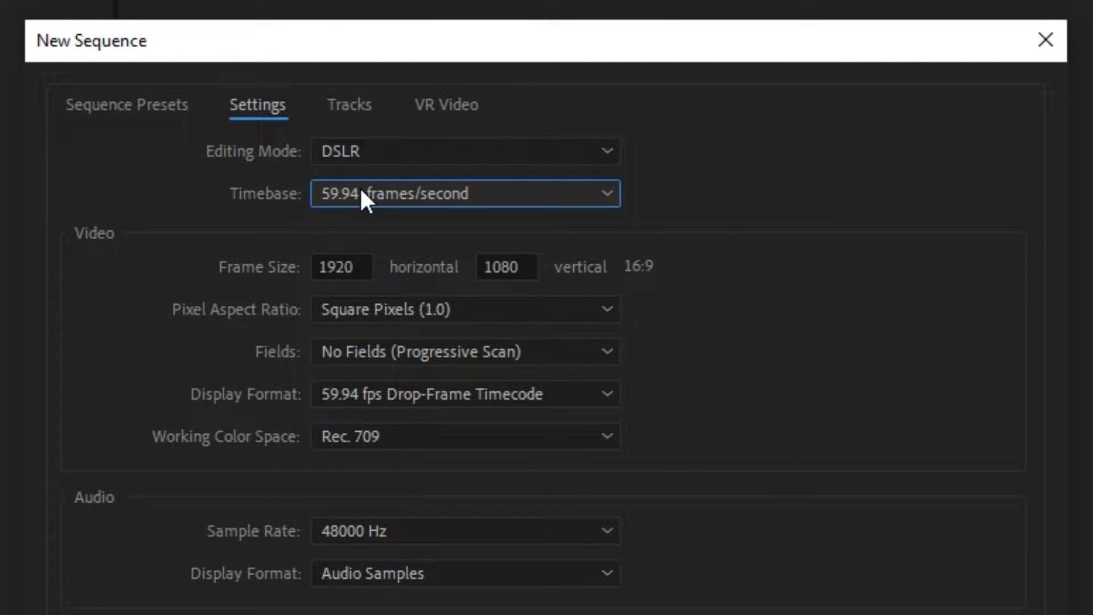
left_click(341, 267)
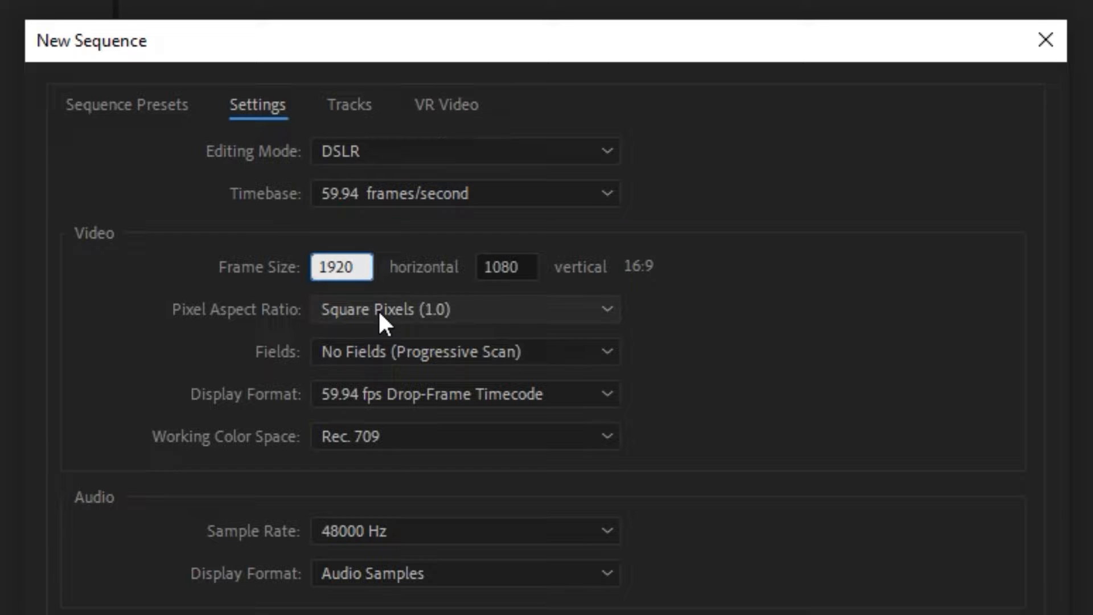
type("1080")
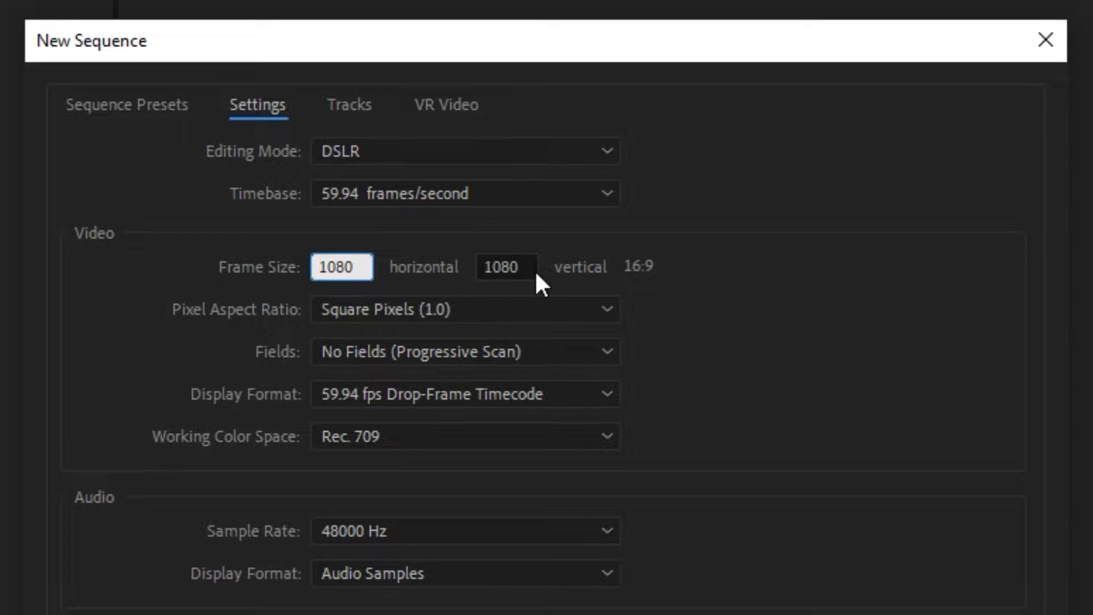
type("1920")
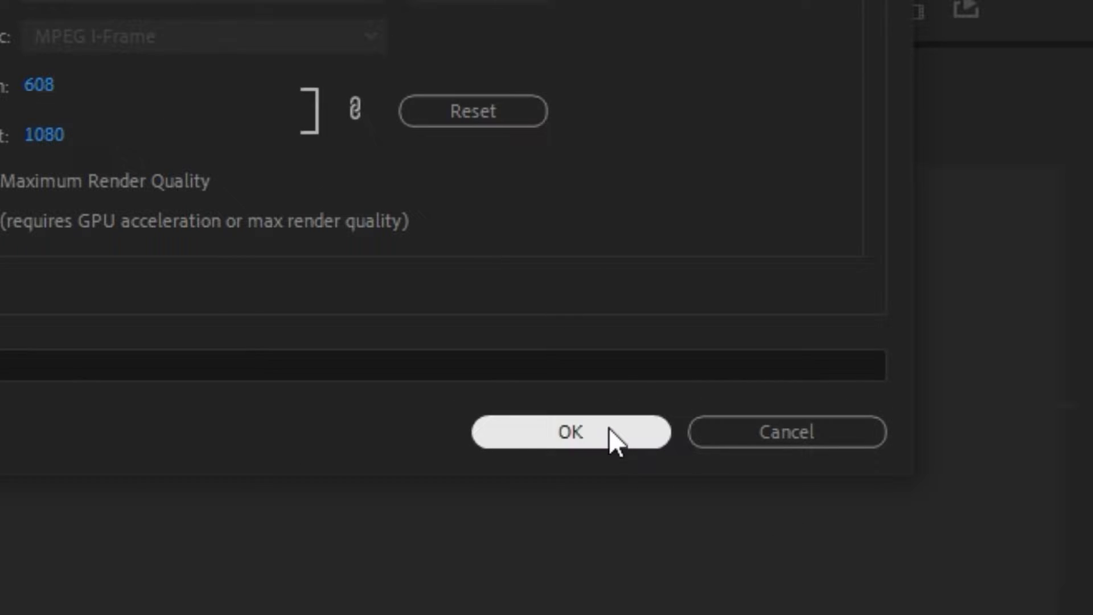
left_click(572, 433)
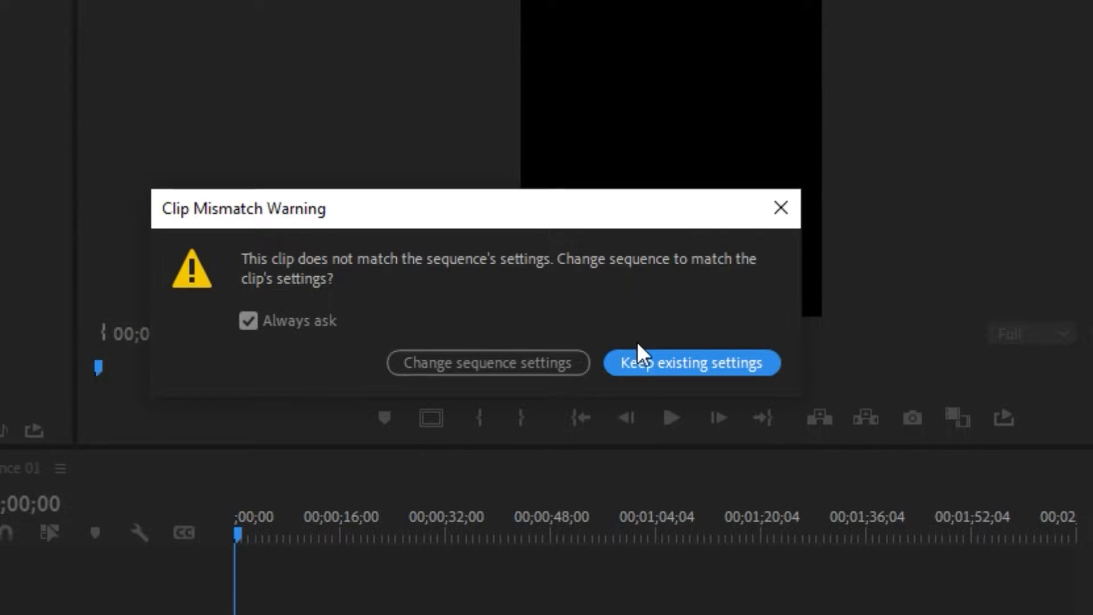
- Keep the existing vertical sequence settings when adding ACE.mp4 to the timeline
left_click(692, 363)
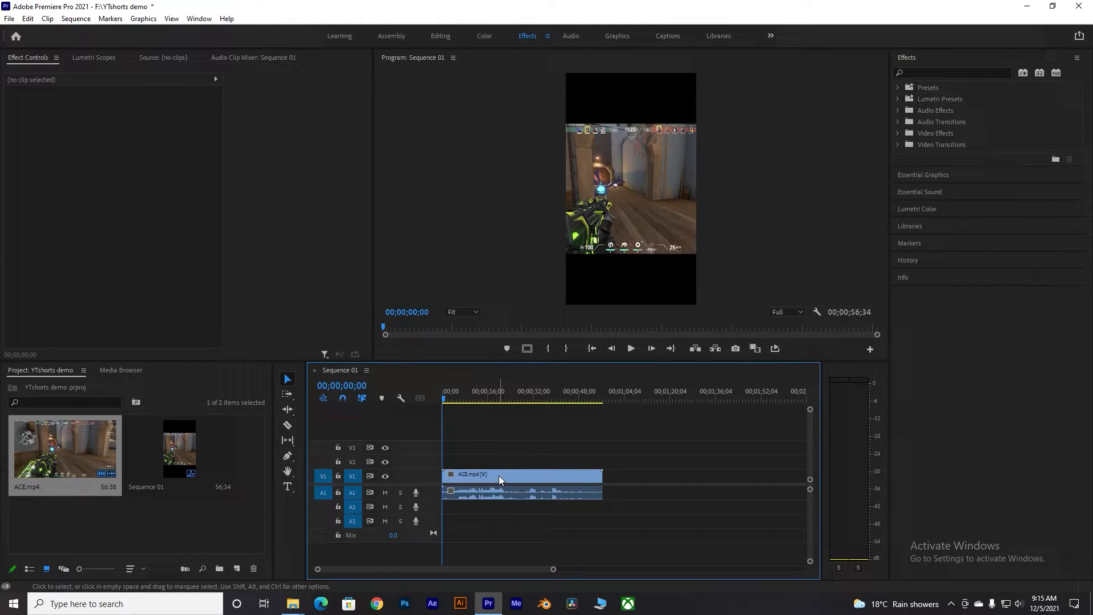
- Scale the ACE.mp4 clip to 180 so the gameplay fills the vertical frame
left_click(499, 474)
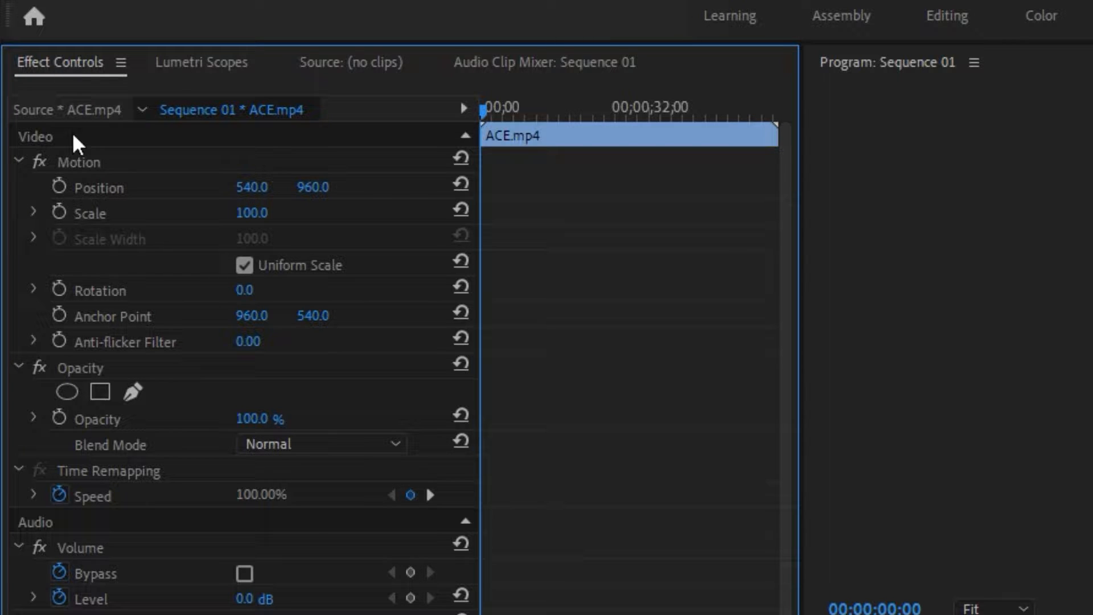
double_click(251, 213)
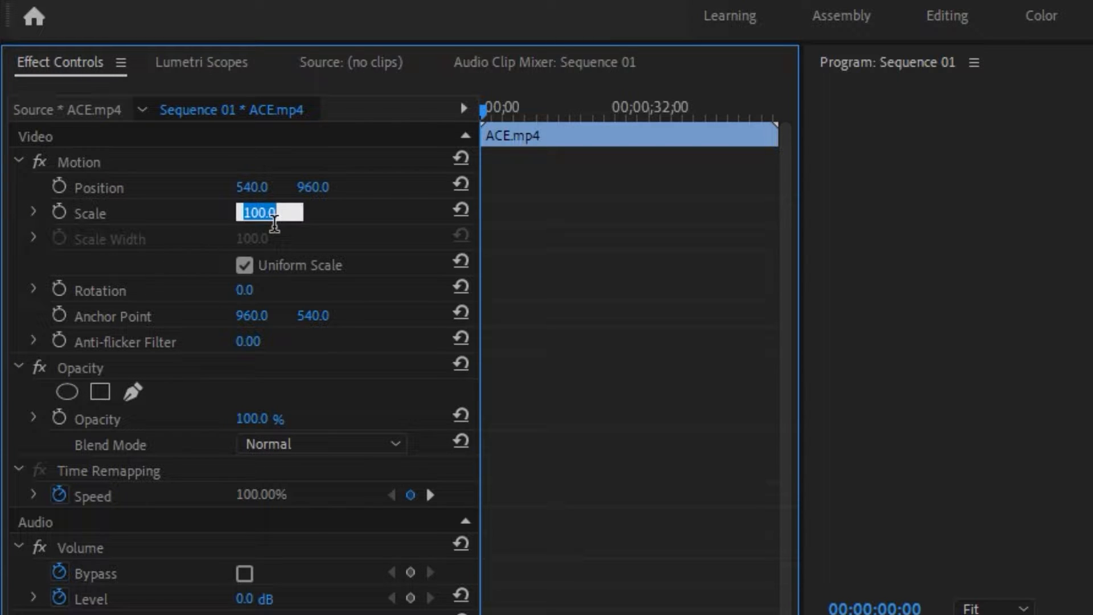
type("180.0")
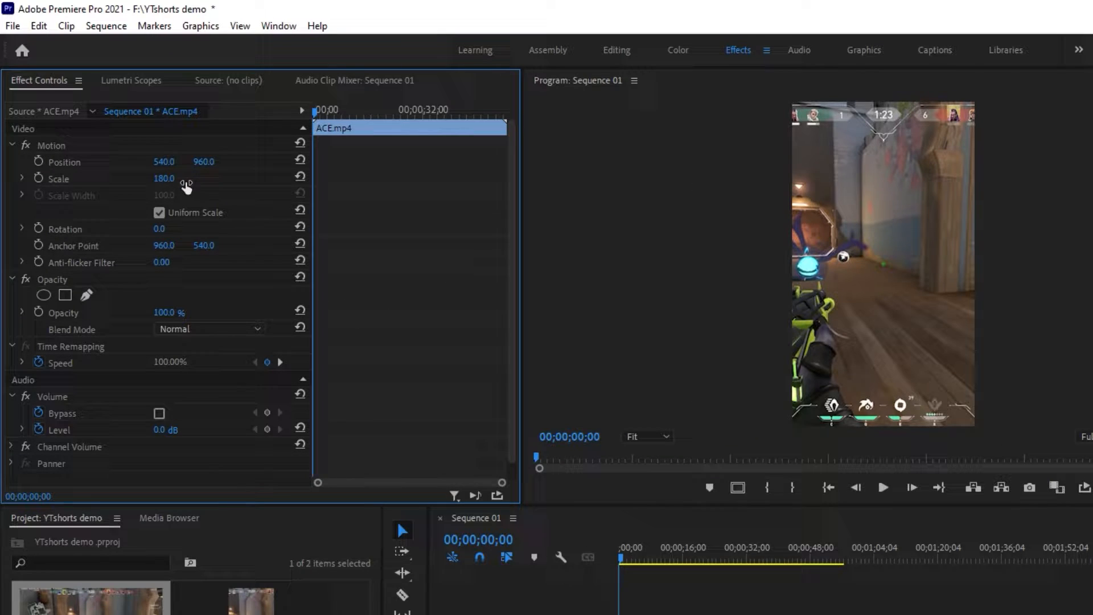
left_click_drag(164, 160, 179, 161)
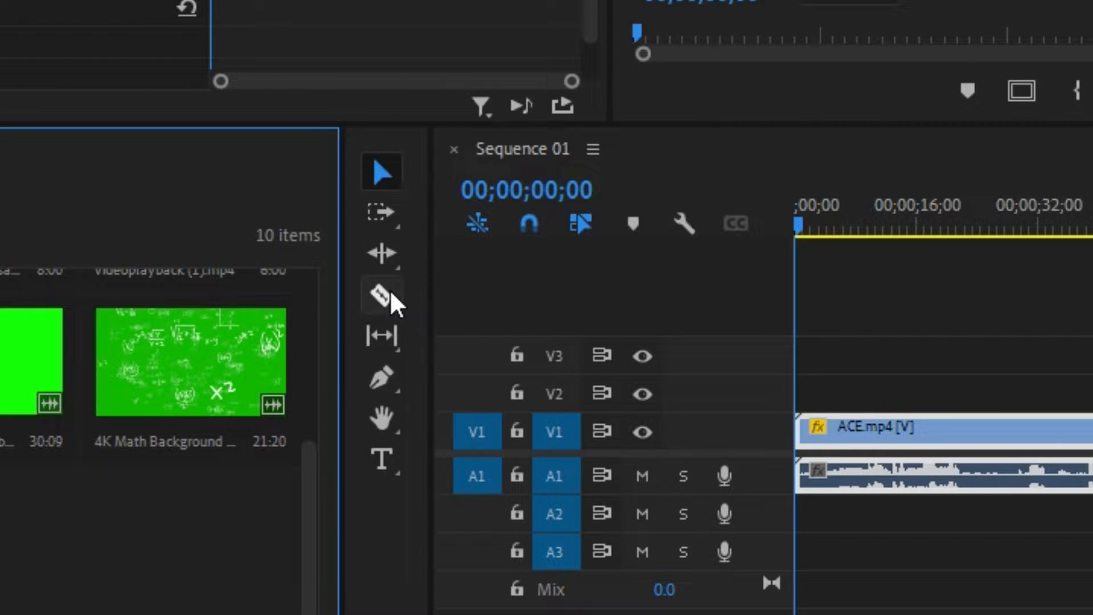
- Select the Razor tool for splitting clips on the timeline
left_click(381, 296)
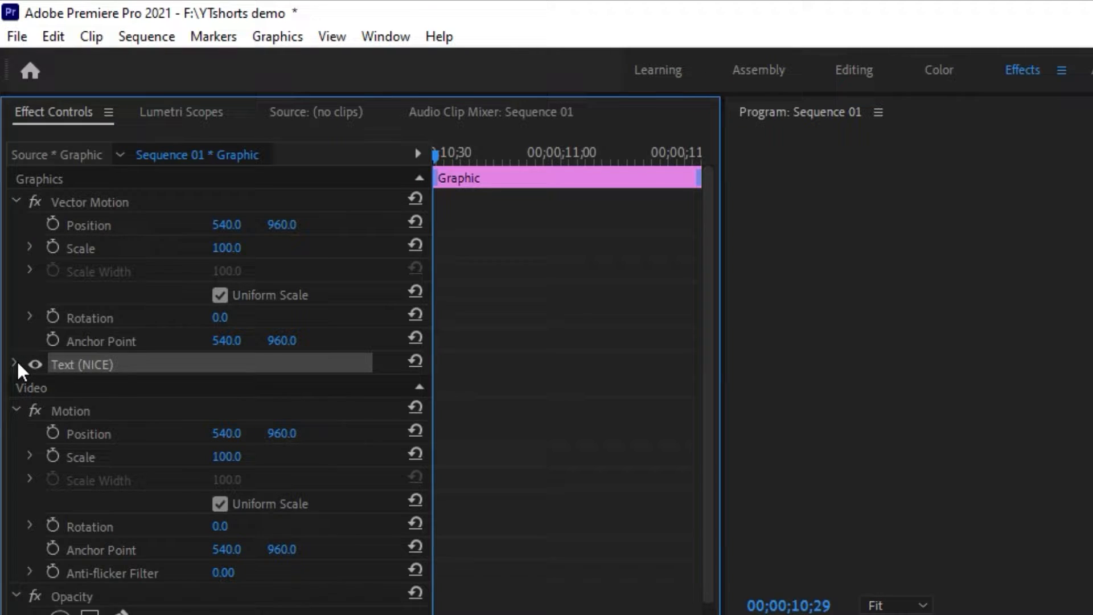
- Expand the NICE text layer's properties in Effect Controls
left_click(15, 365)
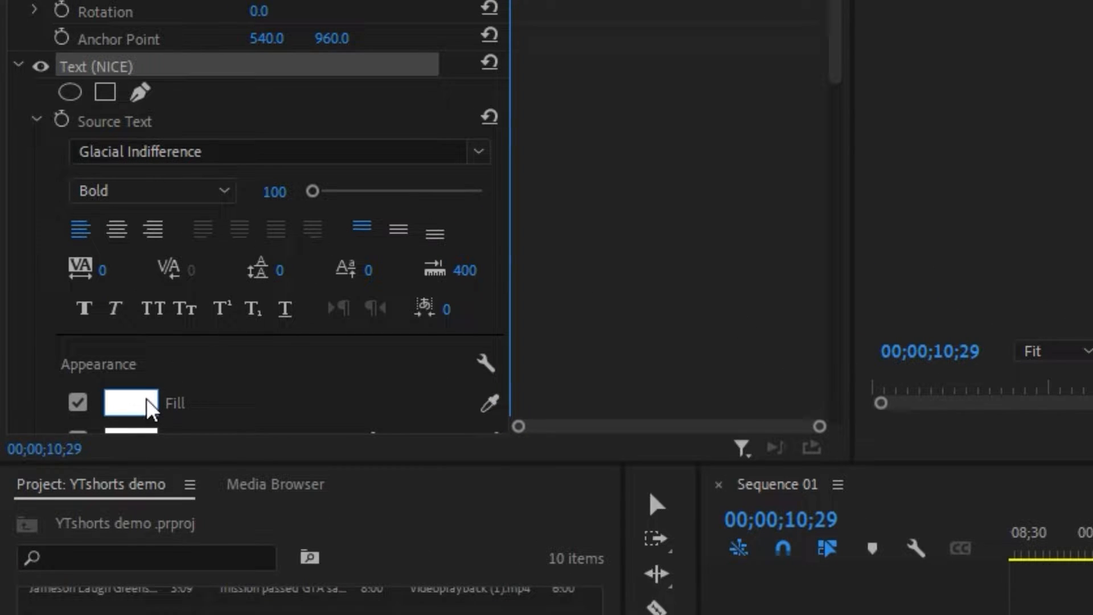
- Give the NICE text a yellow fill, centered alignment and a fine-tuned drop shadow
left_click(116, 403)
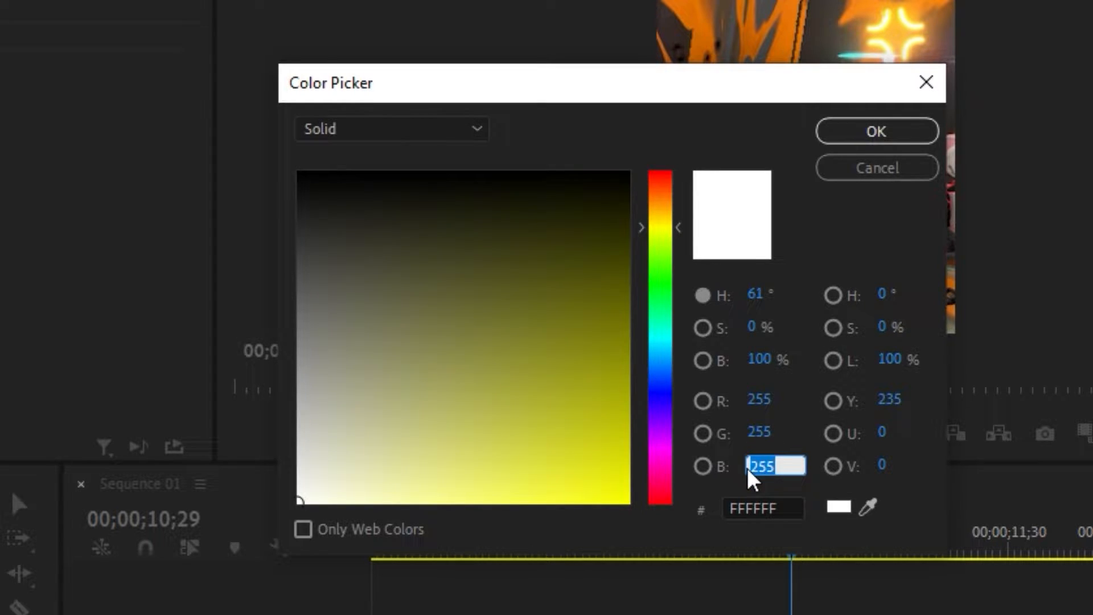
left_click(877, 131)
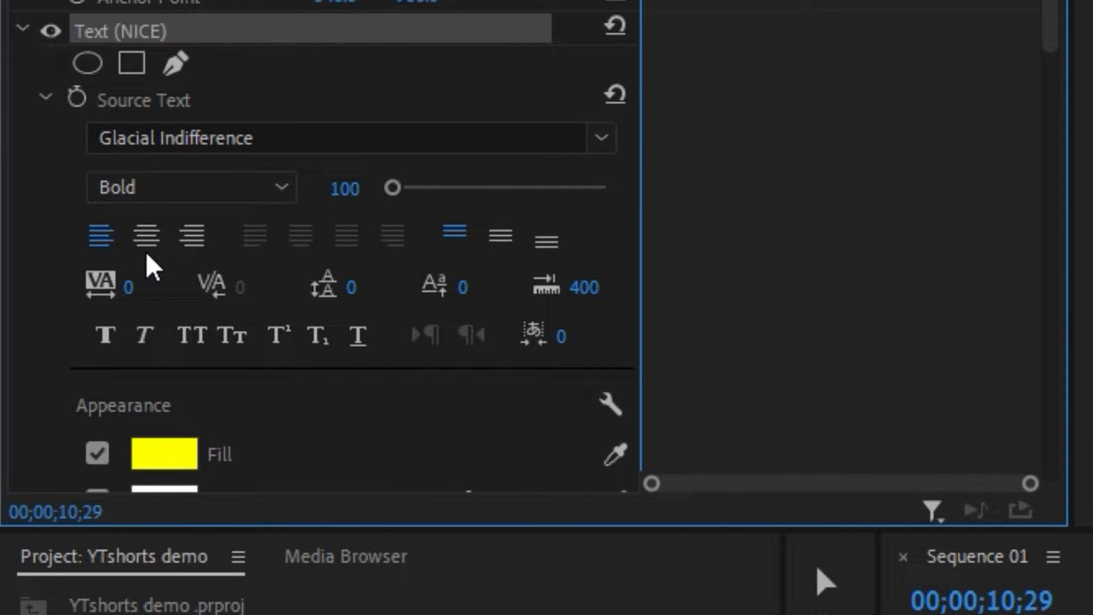
left_click(146, 237)
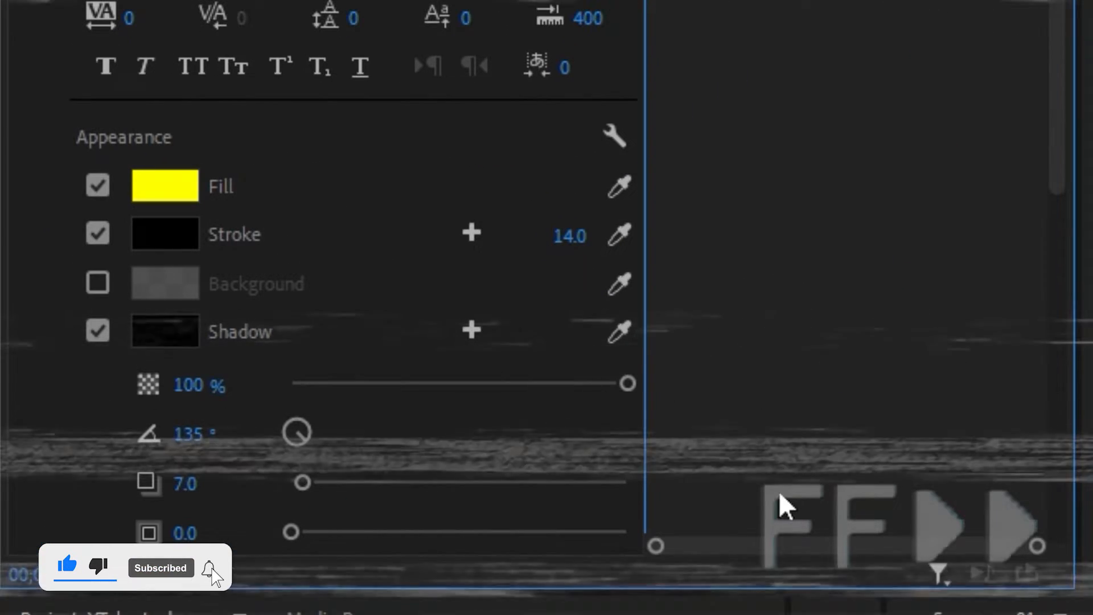
left_click_drag(626, 383, 535, 382)
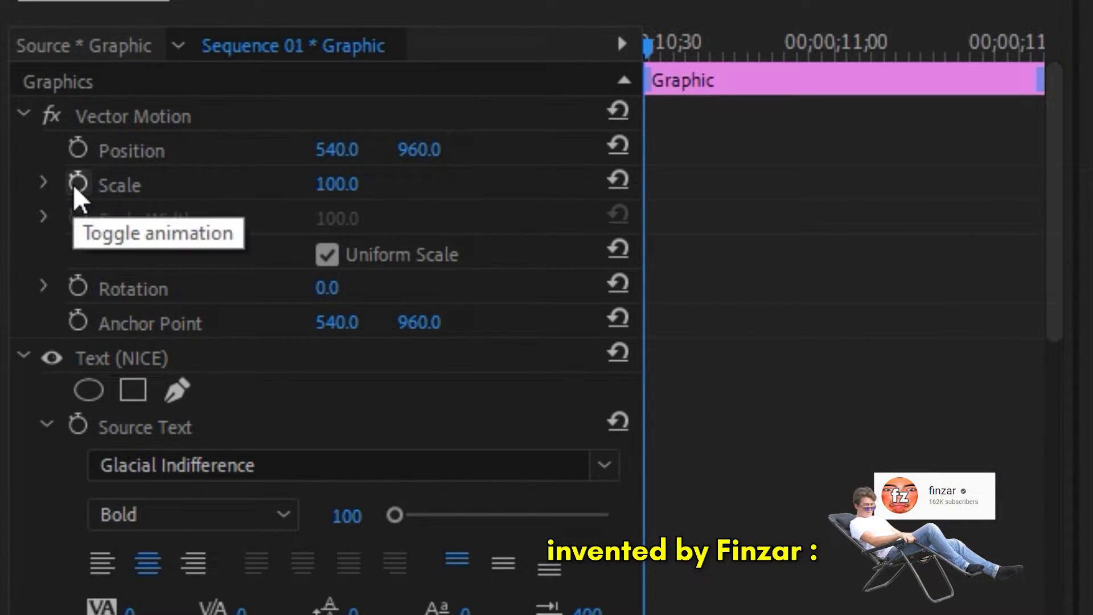
- Enable scale keyframes on the subtitle's Vector Motion so it pops in
left_click(78, 185)
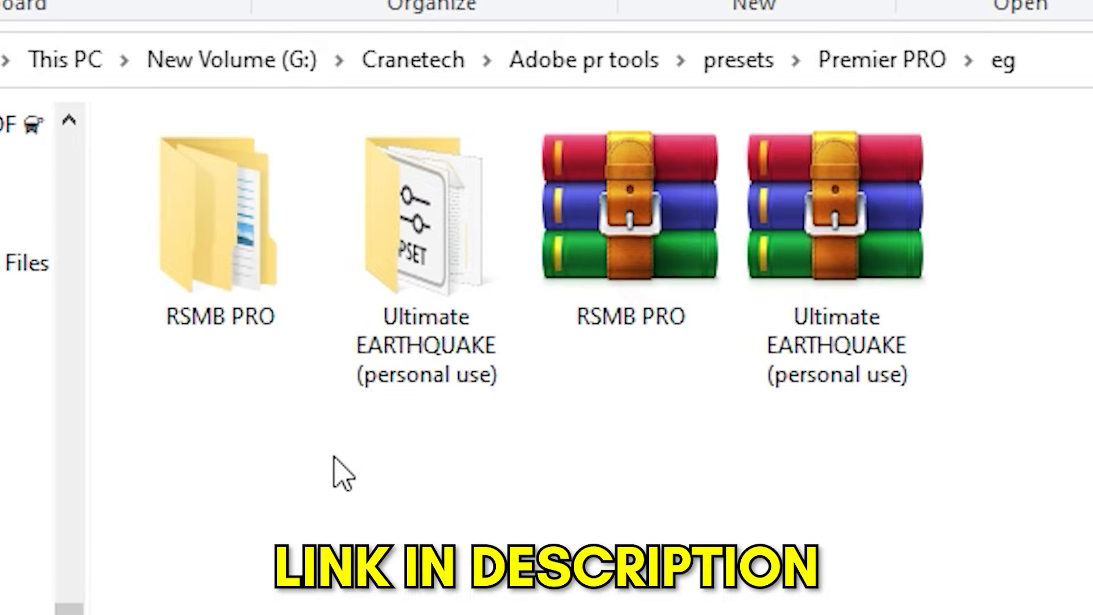
- Open the RSMB PRO motion blur folder in the downloaded presets
double_click(209, 211)
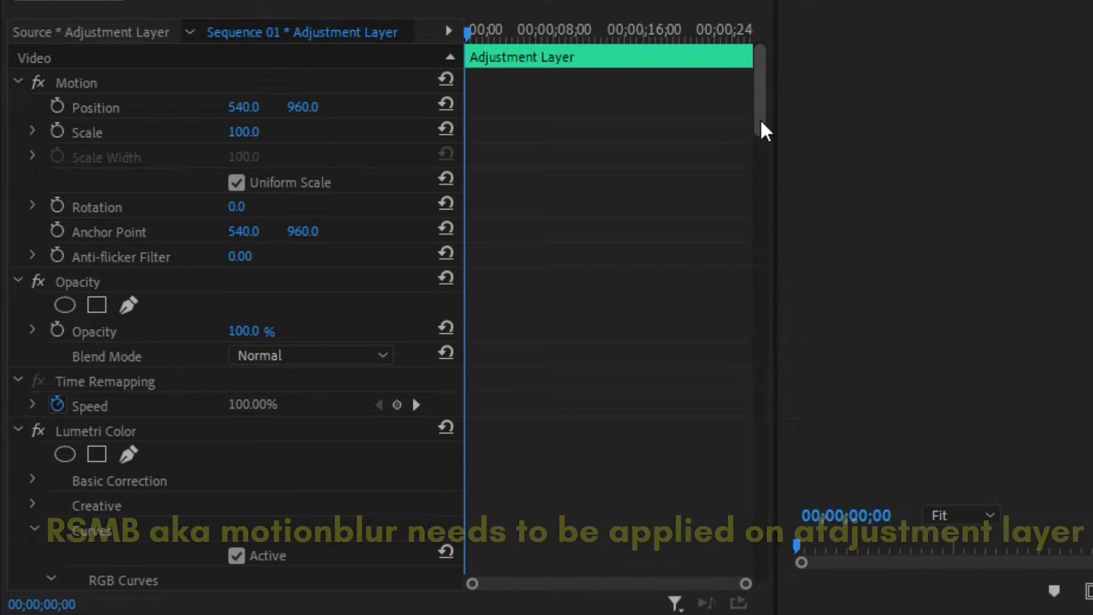
- Apply RSMB Pro motion blur to the adjustment layer with blur amount 0.50 and sensitivity 70
scroll("down", 3)
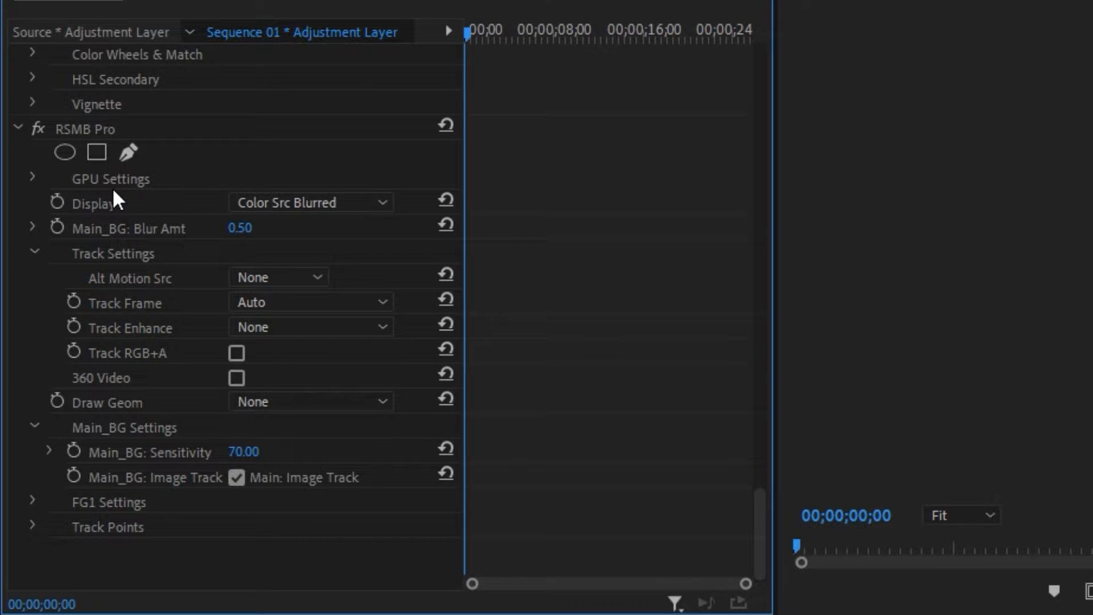
mouse_move(285, 237)
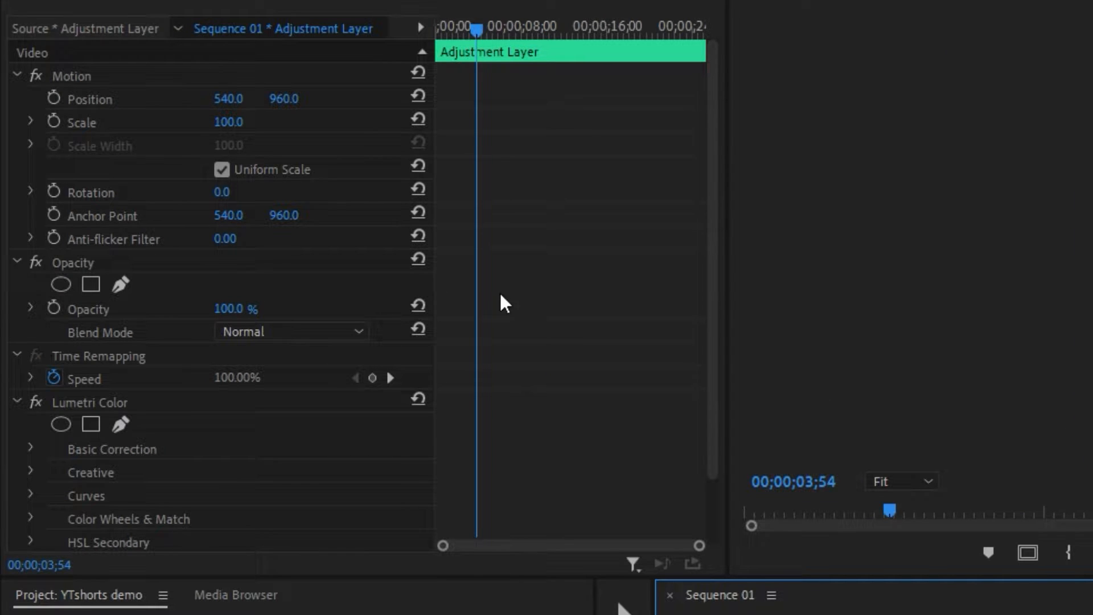
- Shape the Lumetri RGB curve into a gentle S with three control points for added contrast
scroll("down", 3)
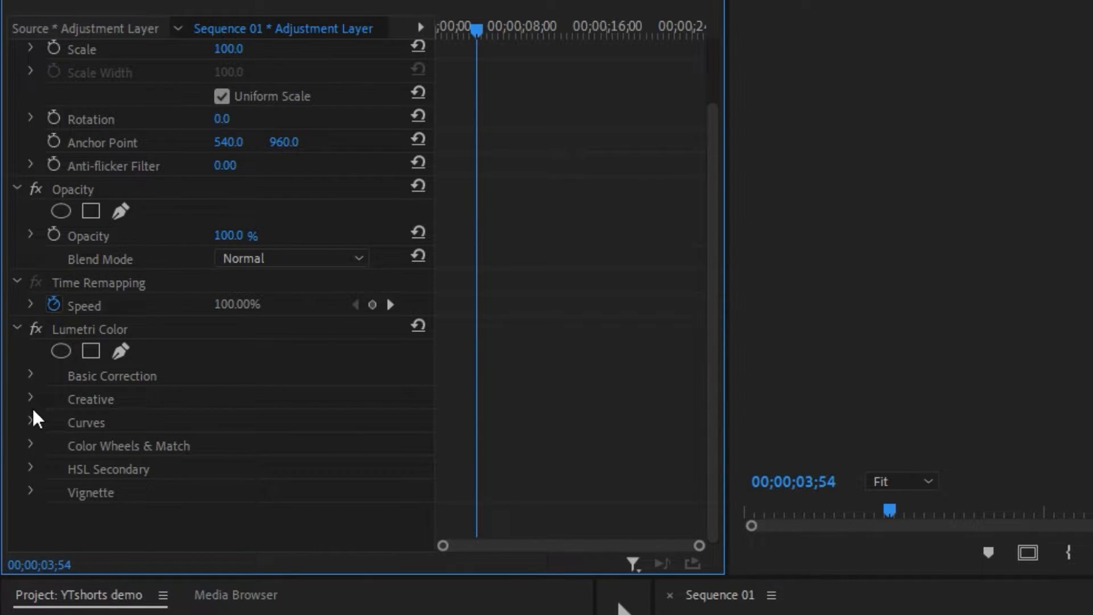
left_click(32, 422)
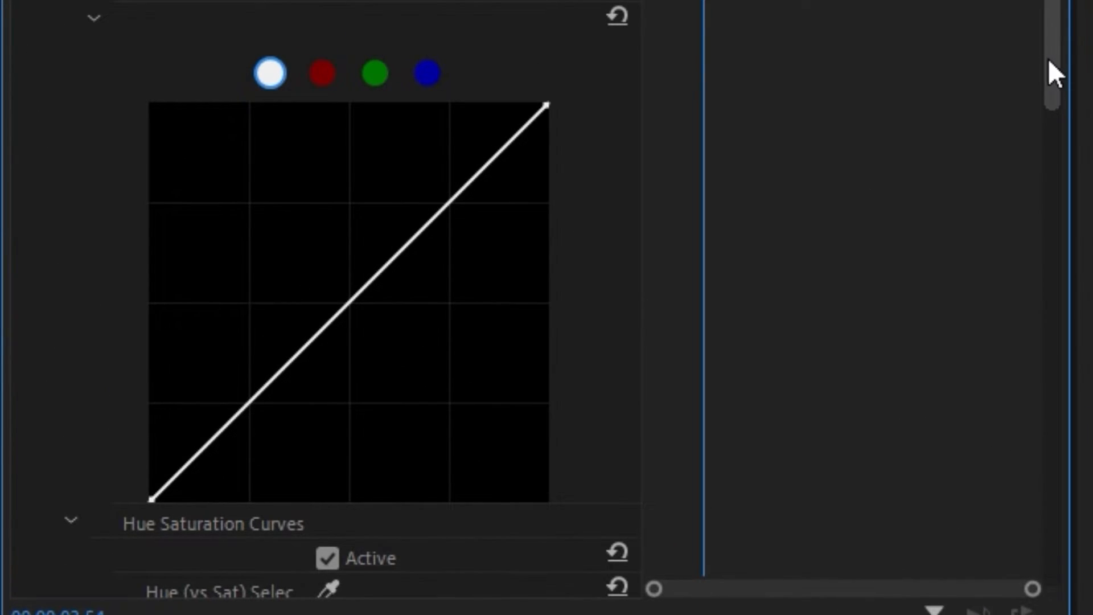
left_click(254, 397)
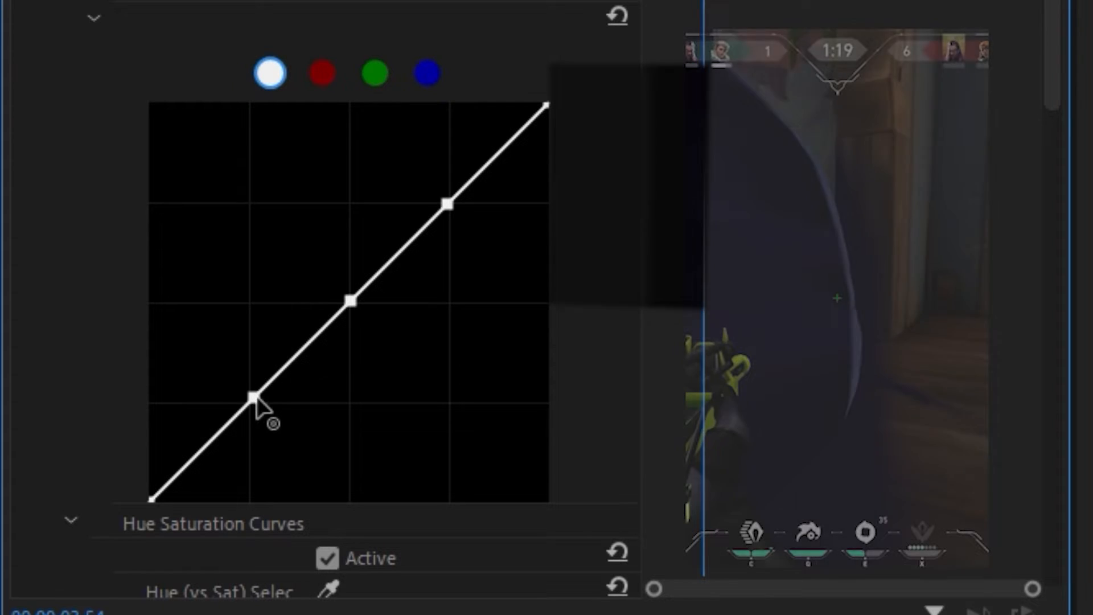
left_click_drag(253, 396, 350, 301)
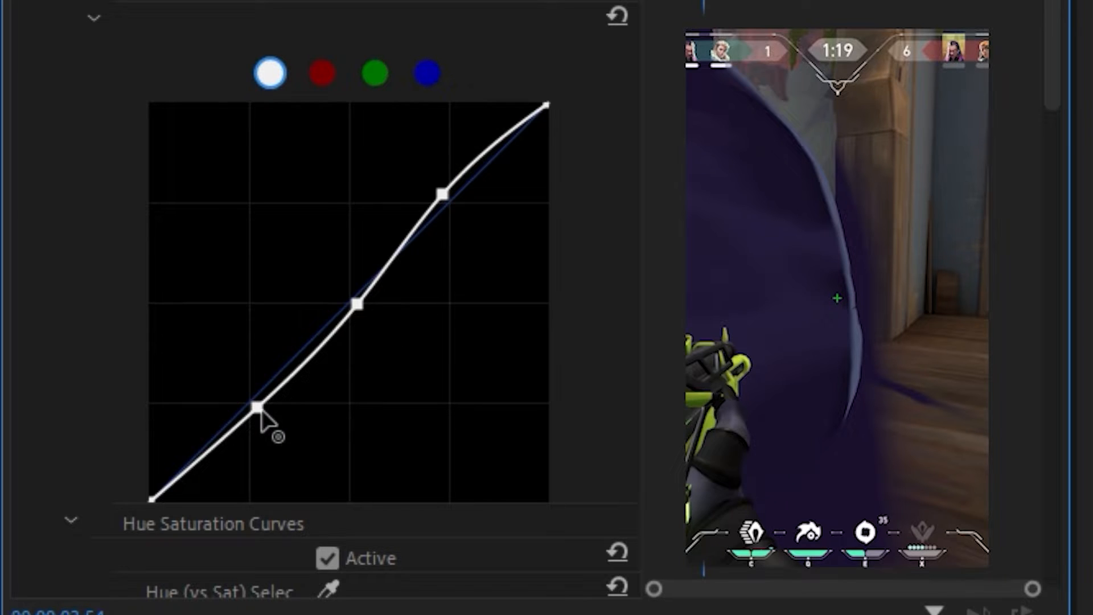
left_click_drag(254, 406, 253, 421)
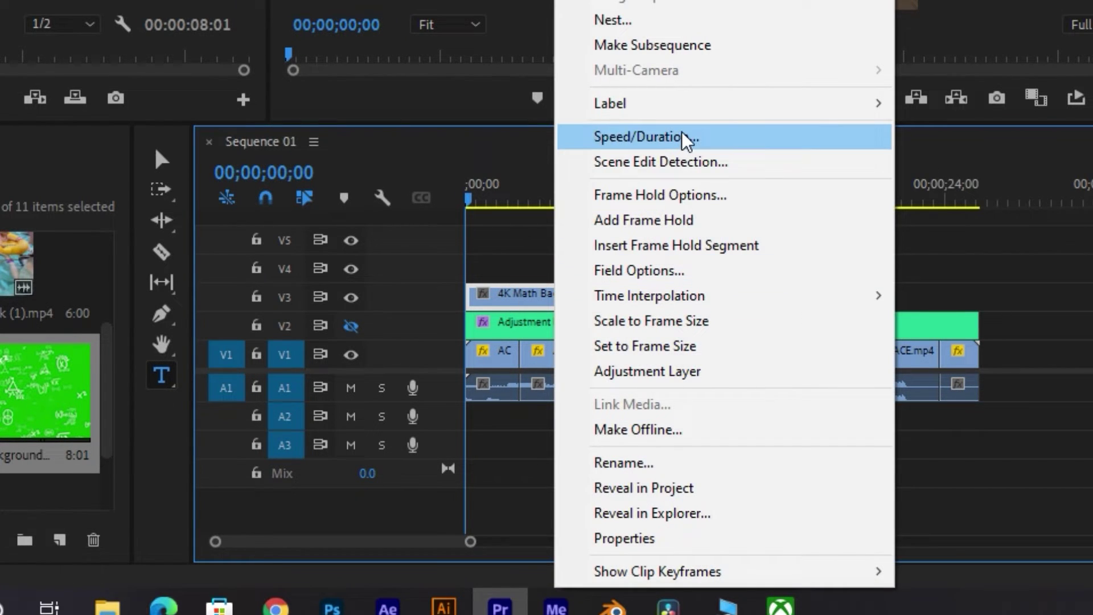
- Bring up the Speed/Duration settings for the timeline clip
left_click(654, 137)
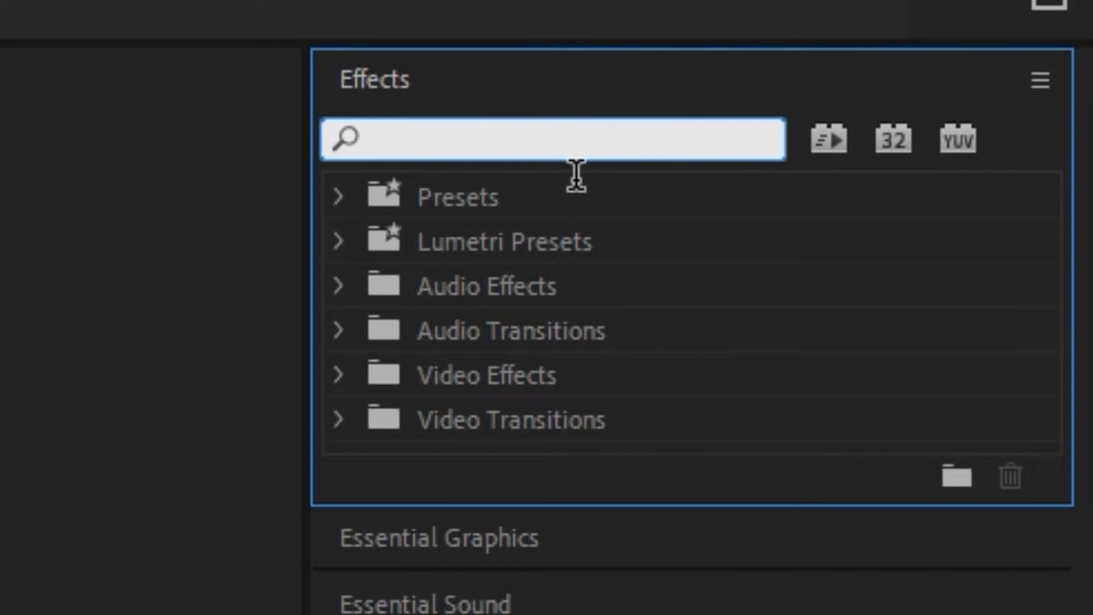
- Add Ultra Key to the green-screen clip, label it Lavender and key out the green
type("ultra")
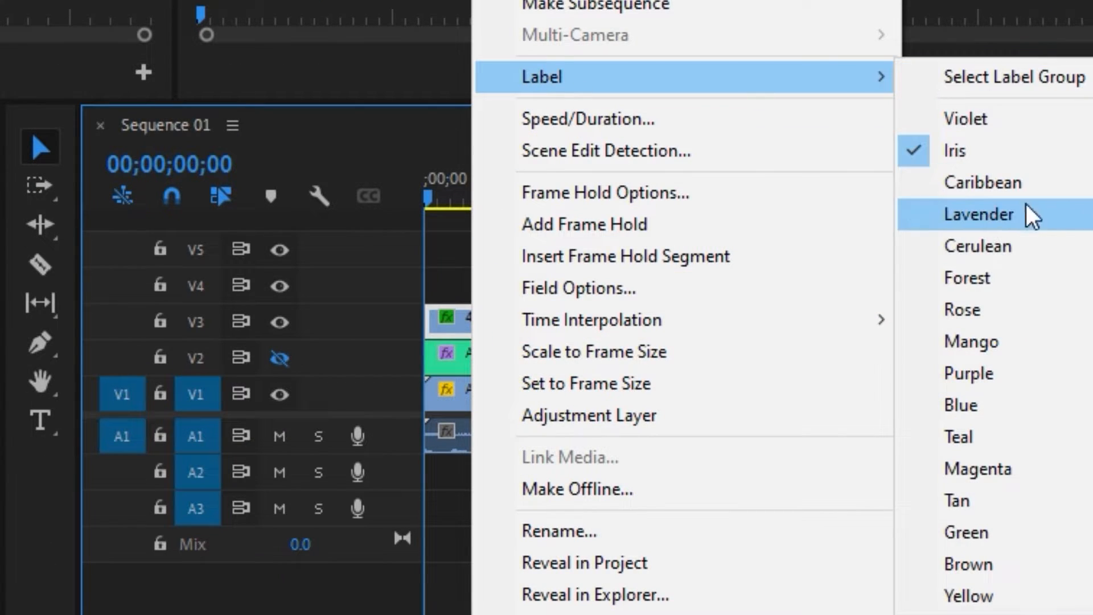
left_click(984, 214)
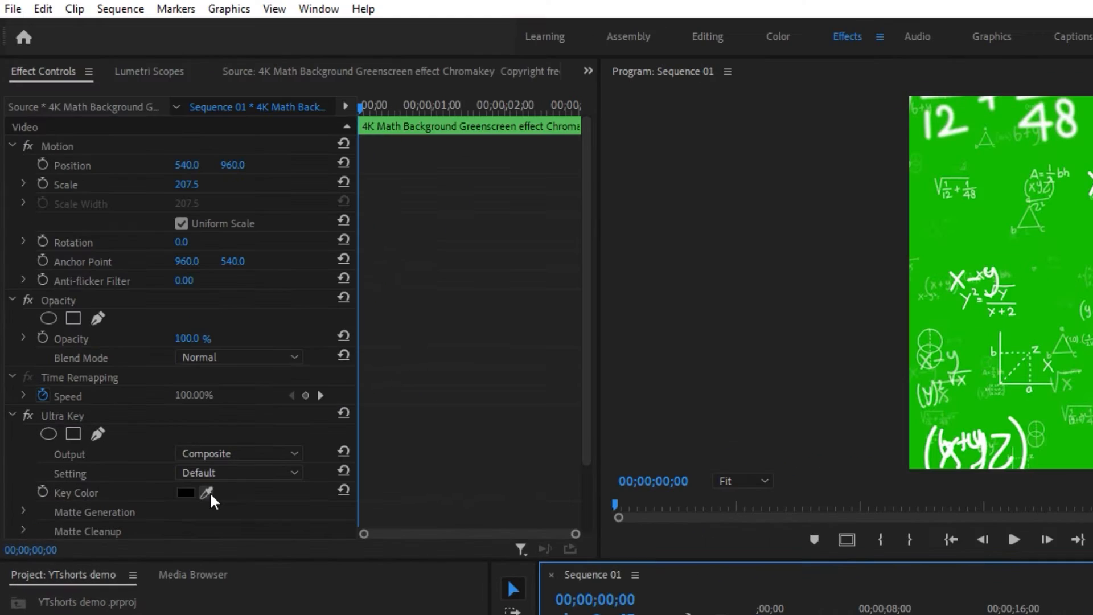
left_click(207, 492)
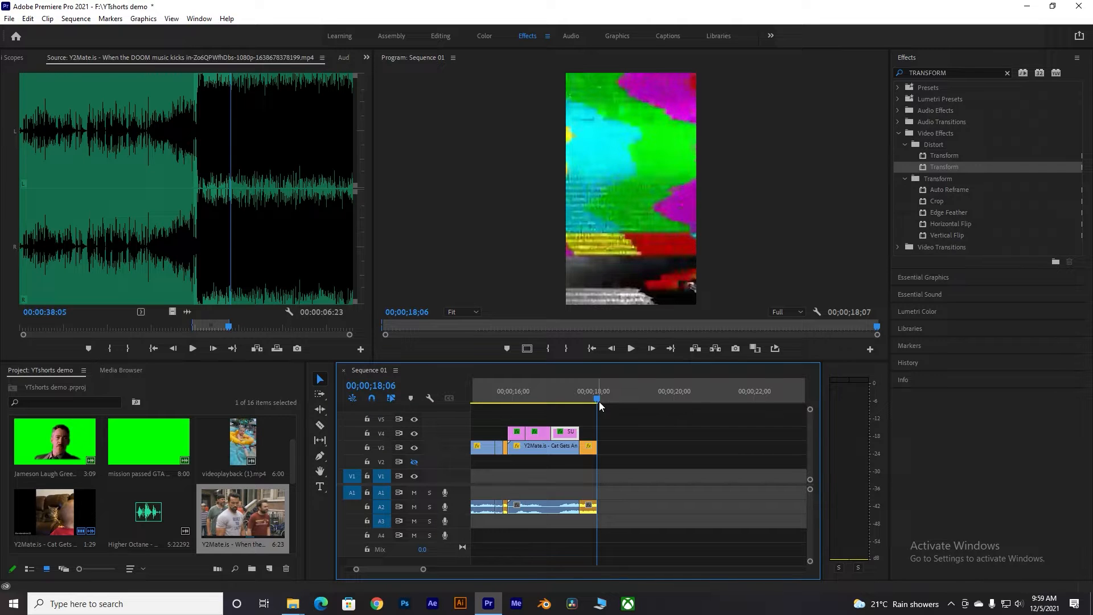
- Export the sequence via Ctrl+M with Use Maximum Render Quality enabled
key("ctrl+m")
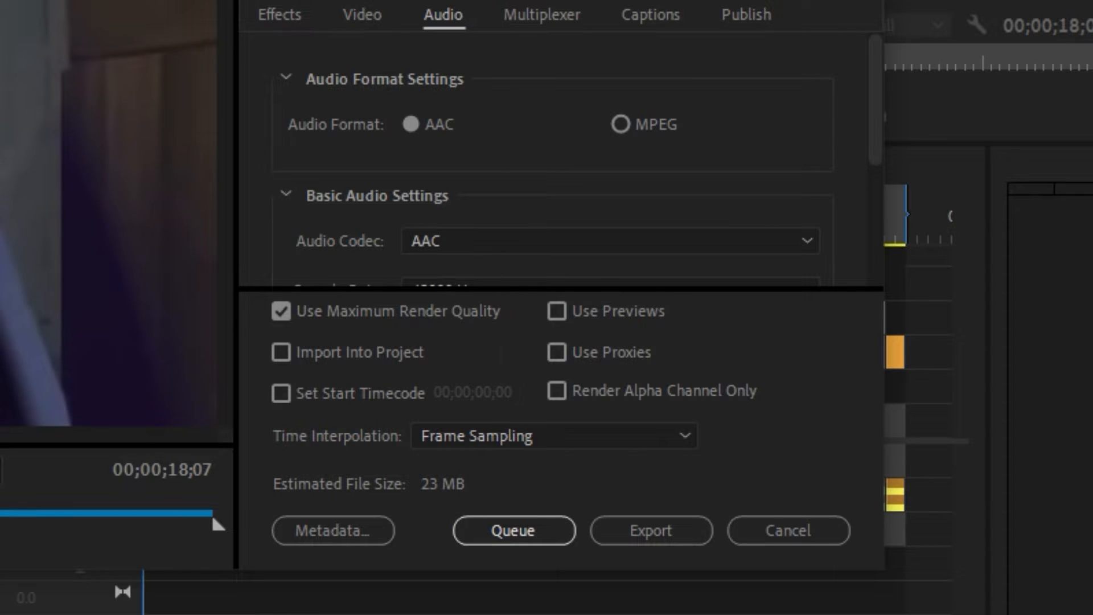
left_click(651, 531)
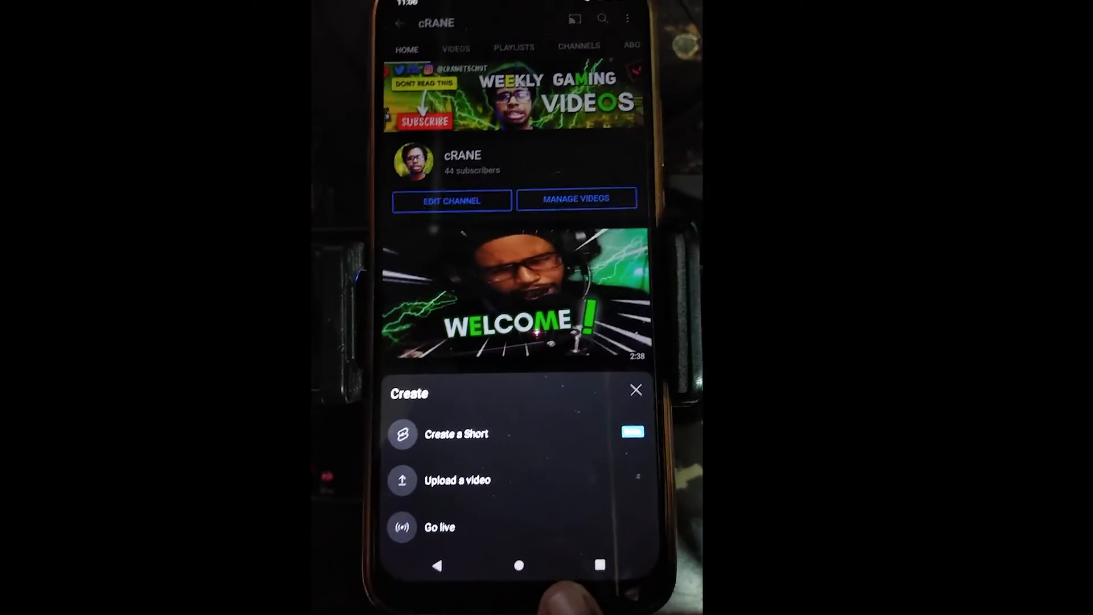
- Start a new video upload from the Create menu
left_click(635, 389)
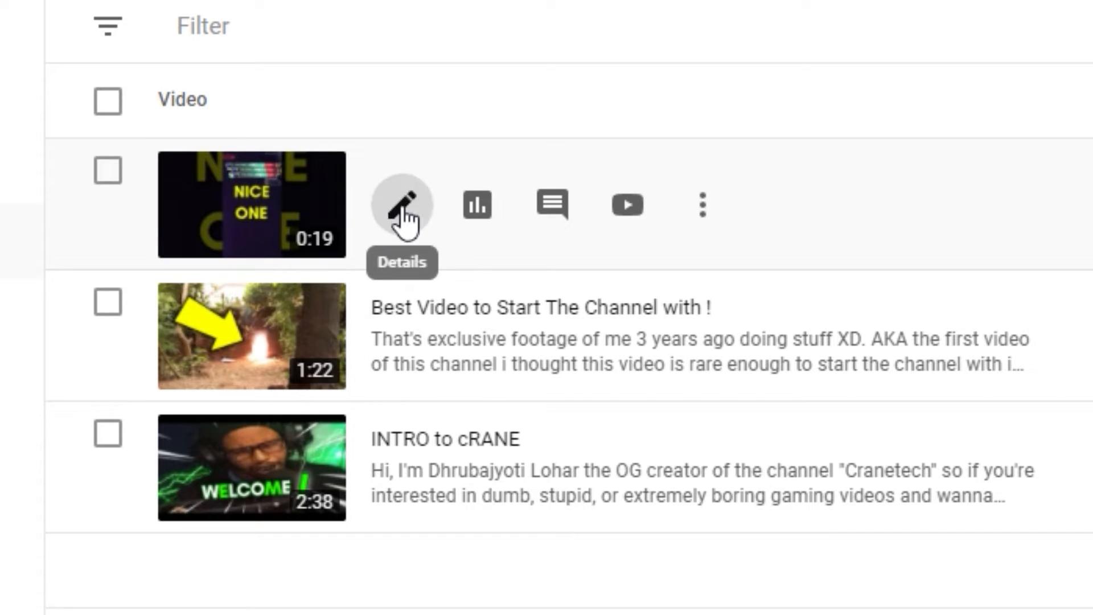
- Title the newest upload 'When the doom music kicks in ! #shorts', add a description and set its category
left_click(402, 205)
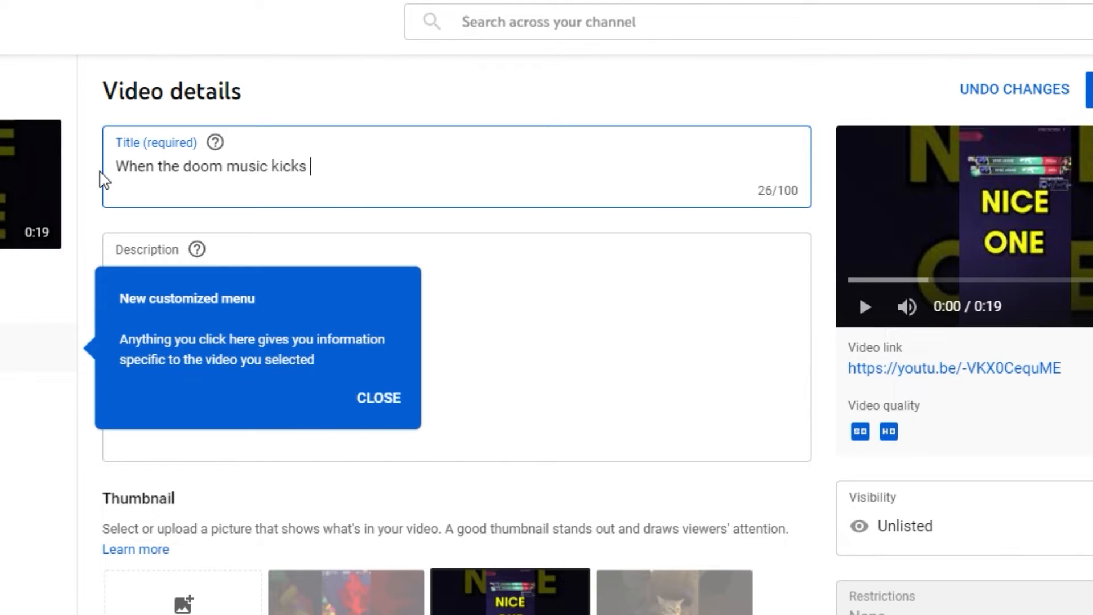
type("in ! #shorts")
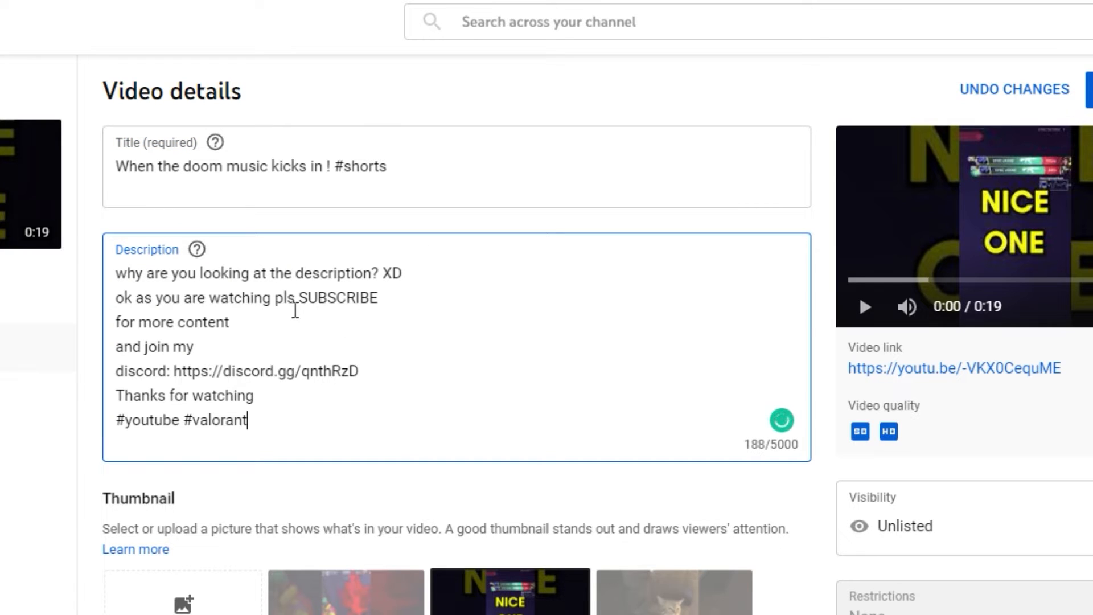
left_click(183, 474)
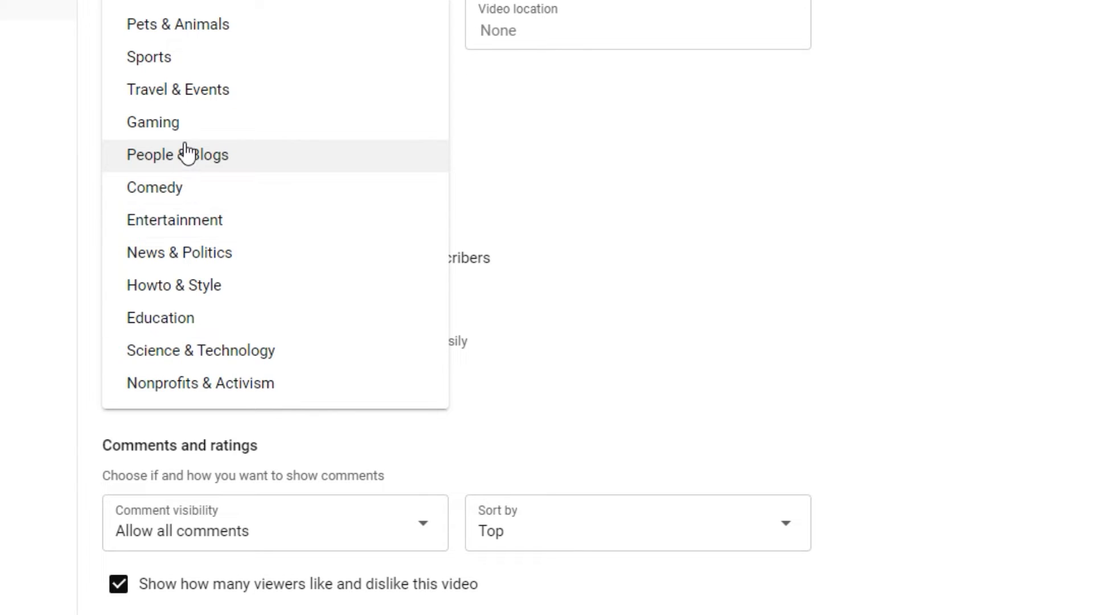
left_click(153, 122)
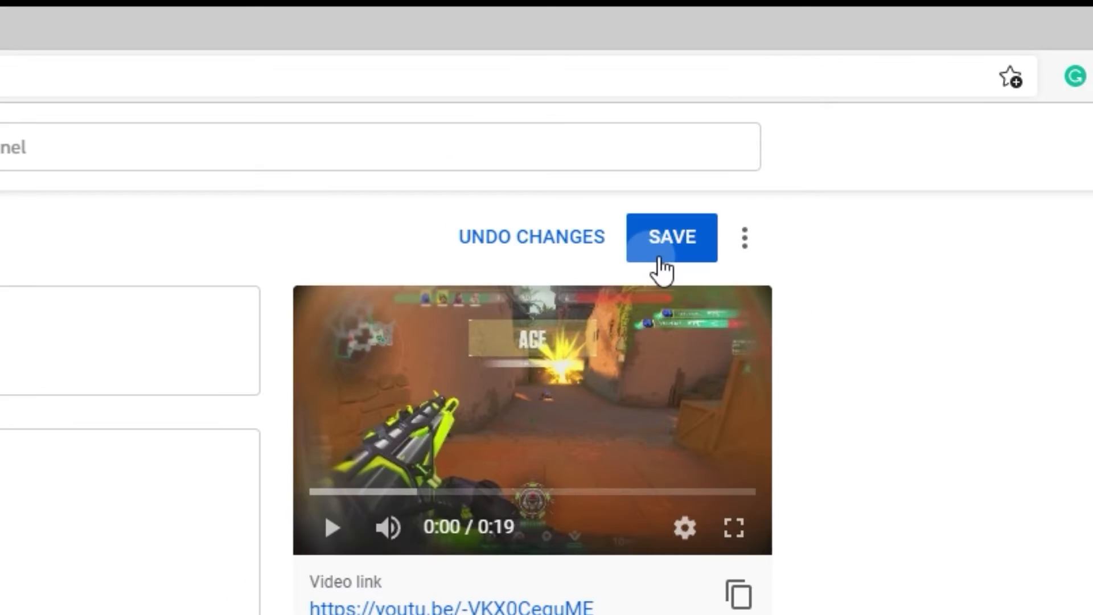
- Save the details and set the short's visibility to Public
left_click(672, 237)
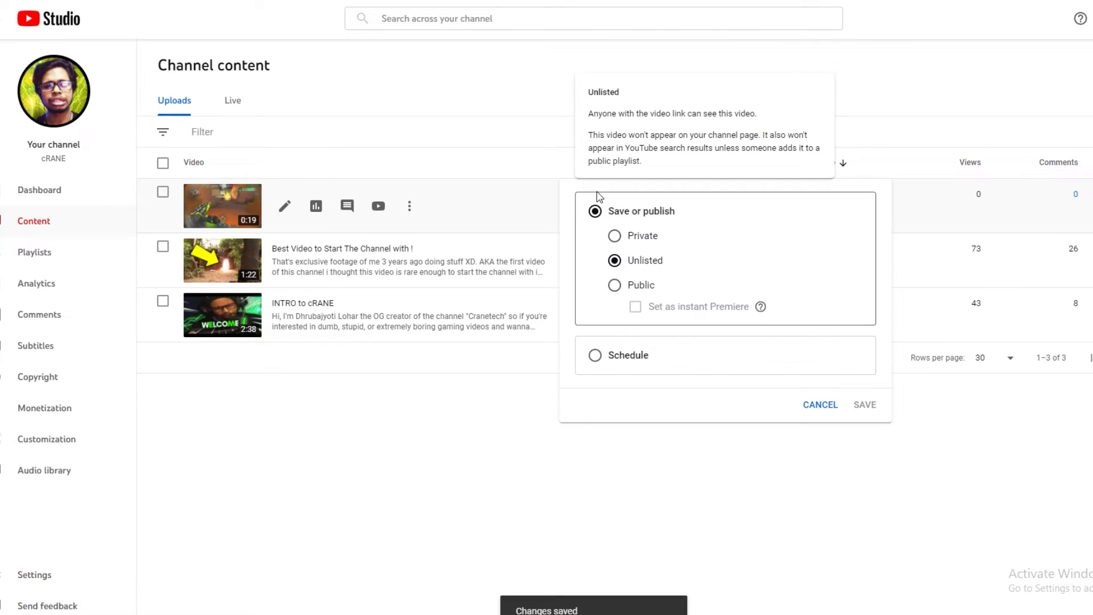
left_click(866, 405)
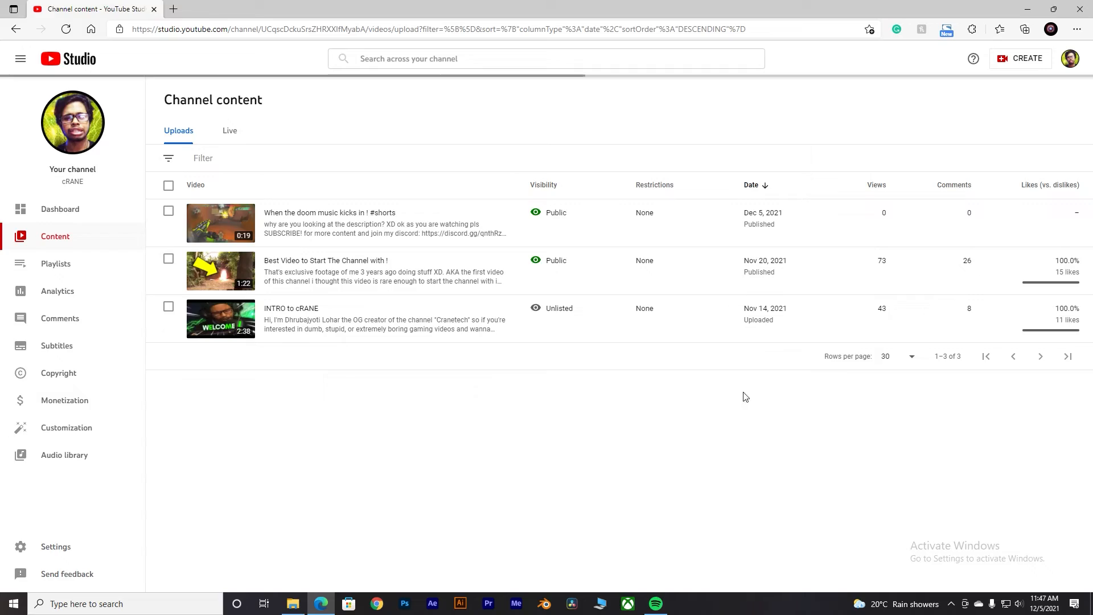